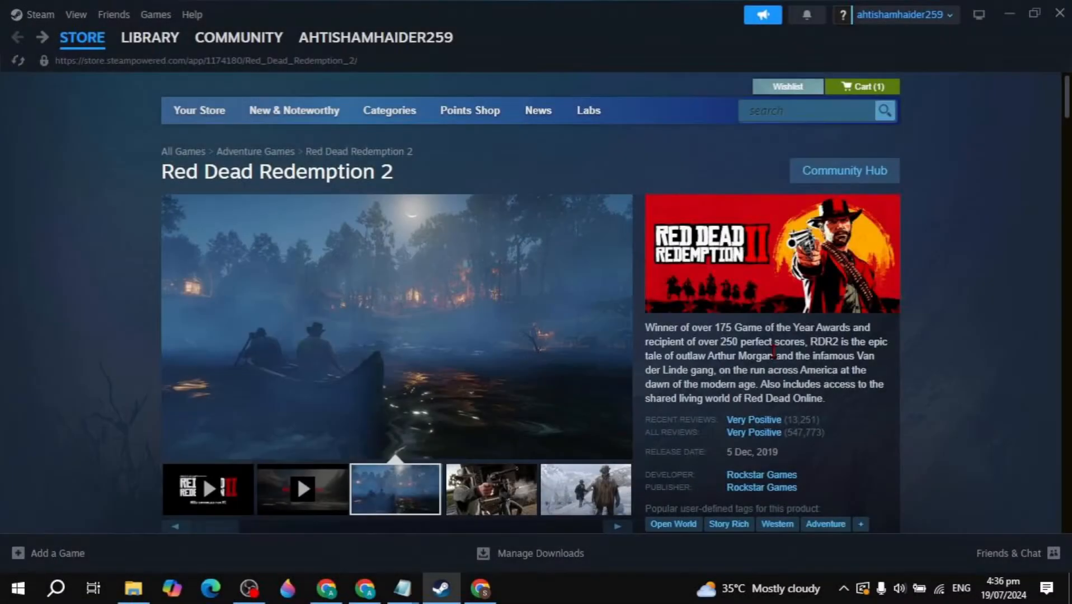
Step: Minimise the Steam Red Dead Redemption 2 store window to show the desktop
{"action": "left_click", "coordinate": [489, 488]}
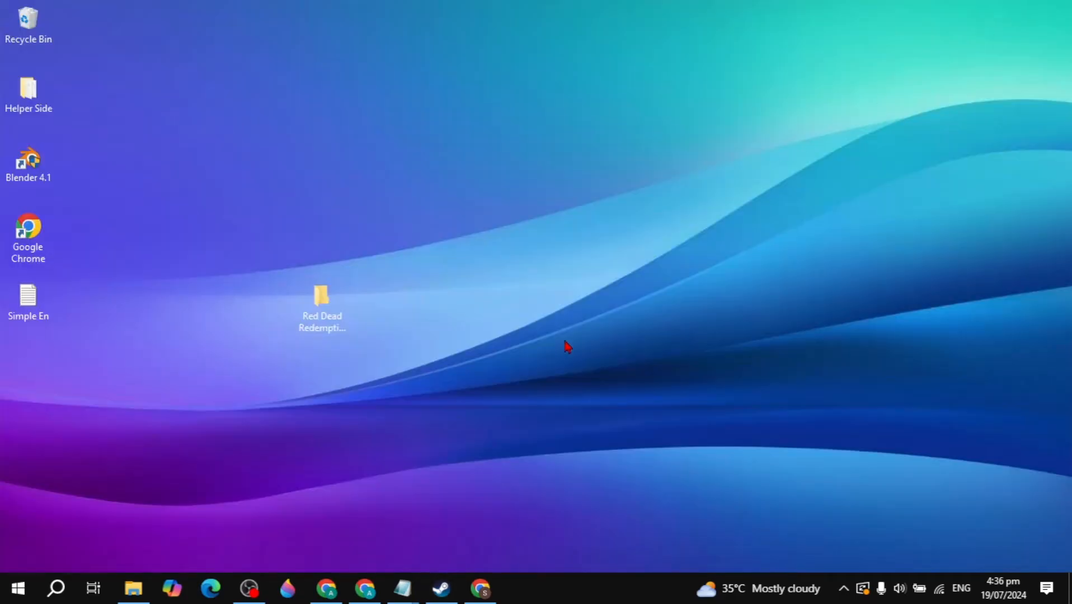
Step: Search Windows for 'settings' to open the Settings app
{"action": "left_click", "coordinate": [55, 588]}
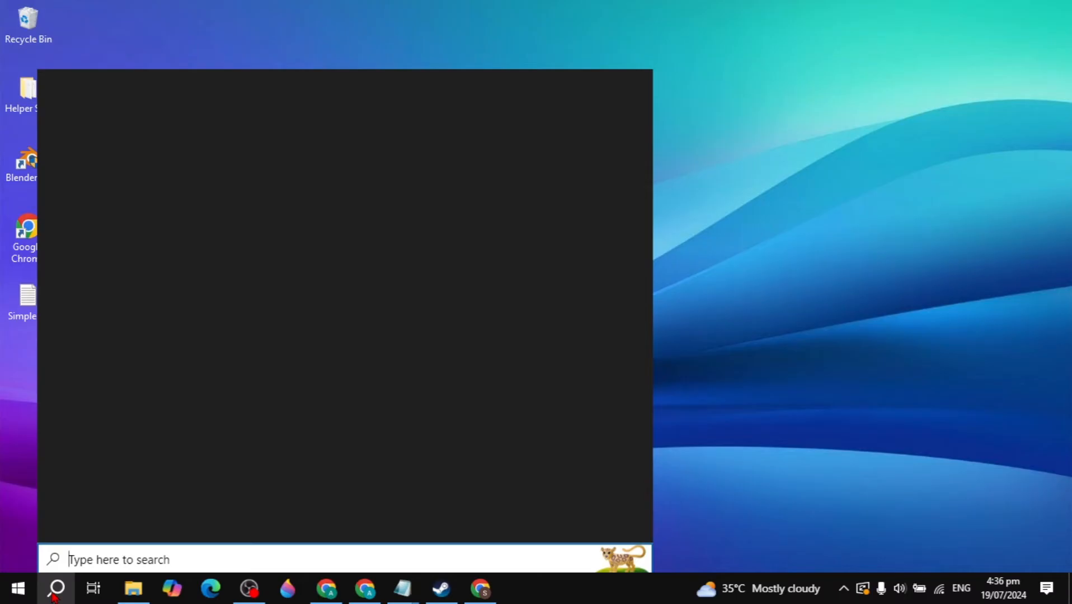
{"action": "type", "text": "settings"}
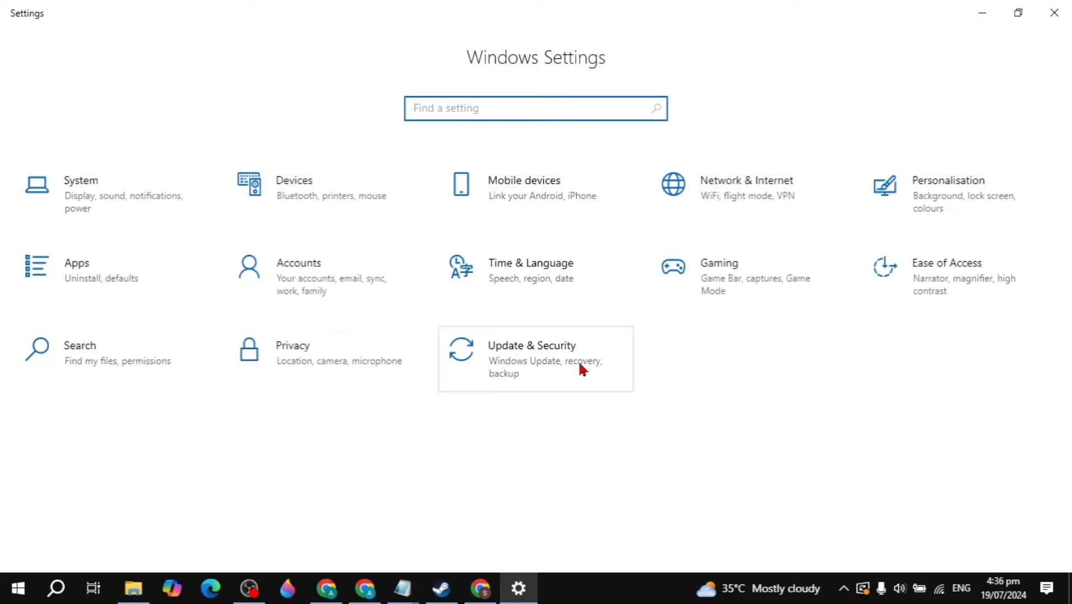
Step: Go through Update & Security and Windows Security to Virus & threat protection
{"action": "left_click", "coordinate": [535, 359]}
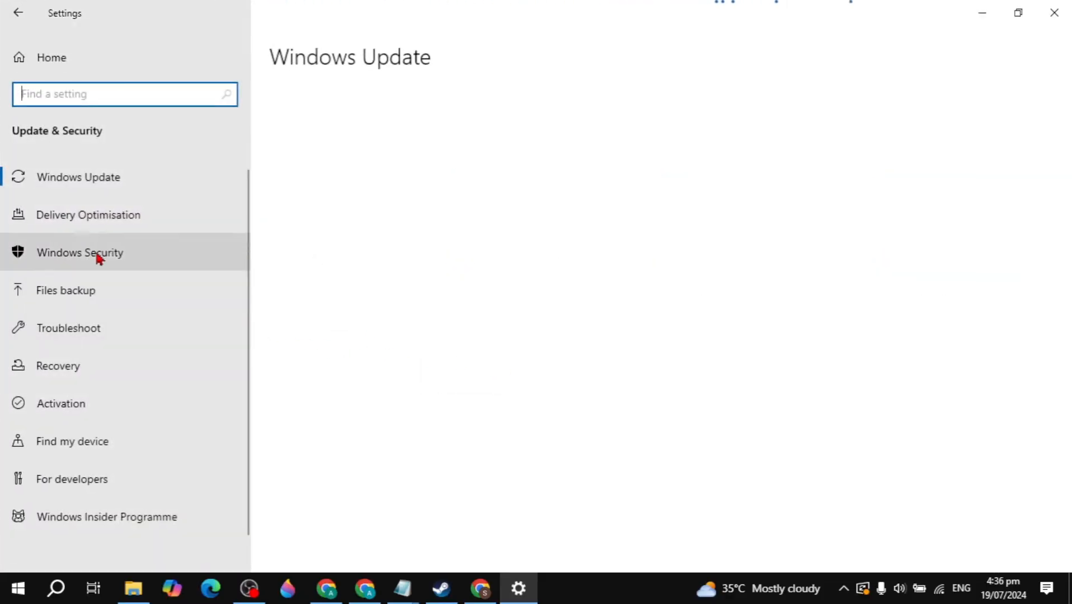
{"action": "mouse_move", "coordinate": [194, 246]}
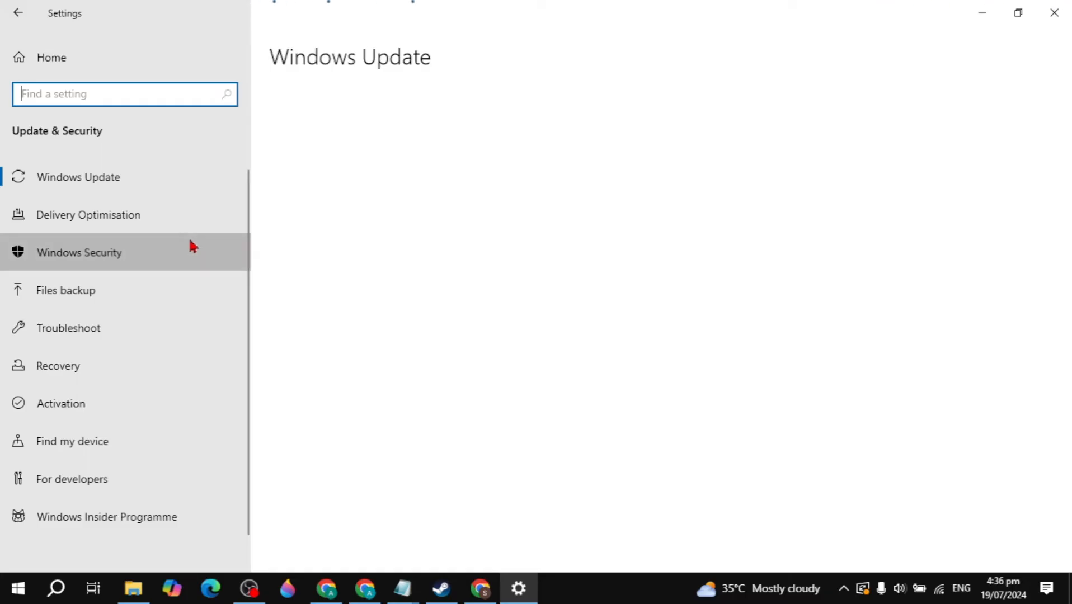
{"action": "left_click", "coordinate": [79, 252]}
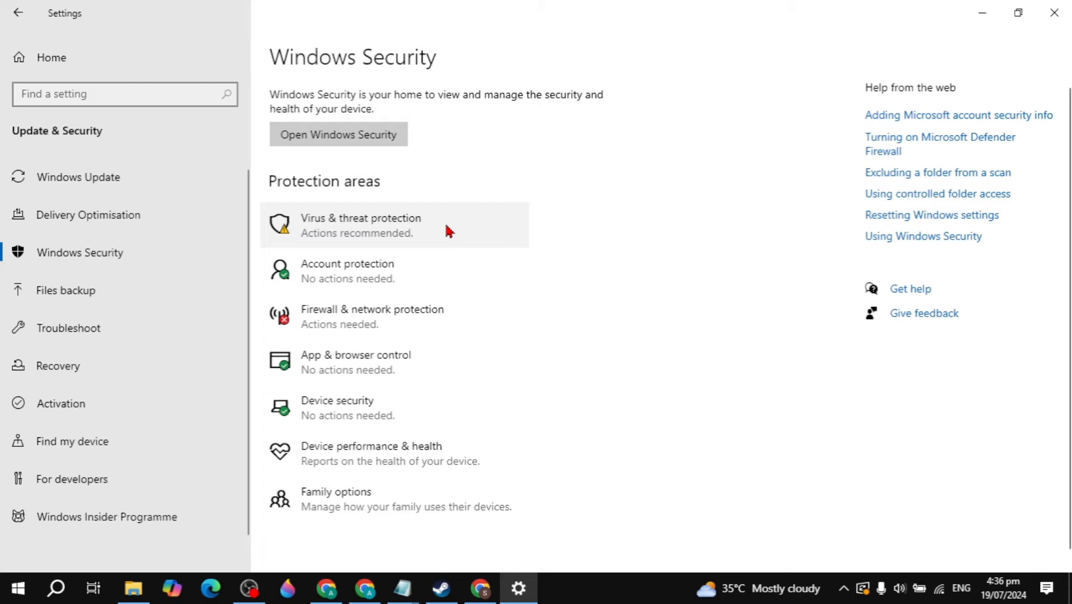
{"action": "left_click", "coordinate": [361, 225]}
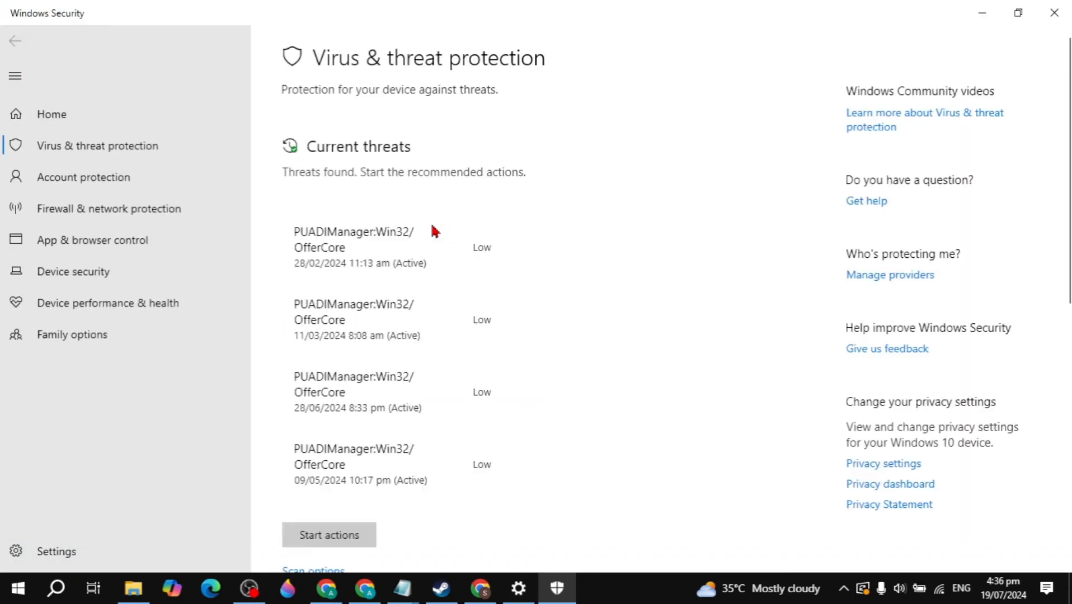
Step: Open Manage settings under Virus & threat protection settings
{"action": "scroll", "scroll_direction": "down", "scroll_amount": 3}
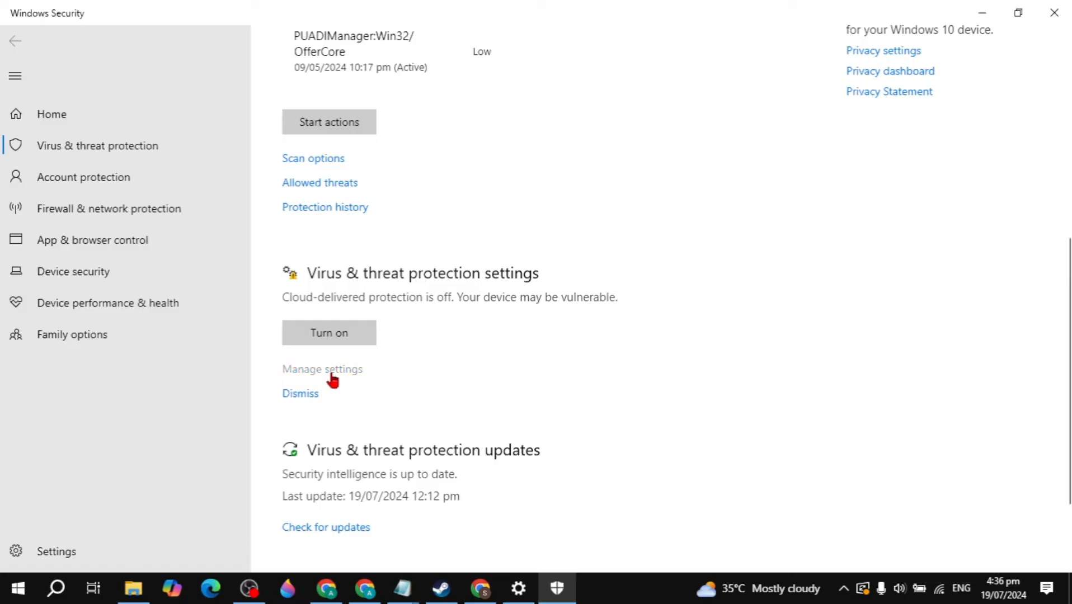
{"action": "left_click", "coordinate": [321, 368]}
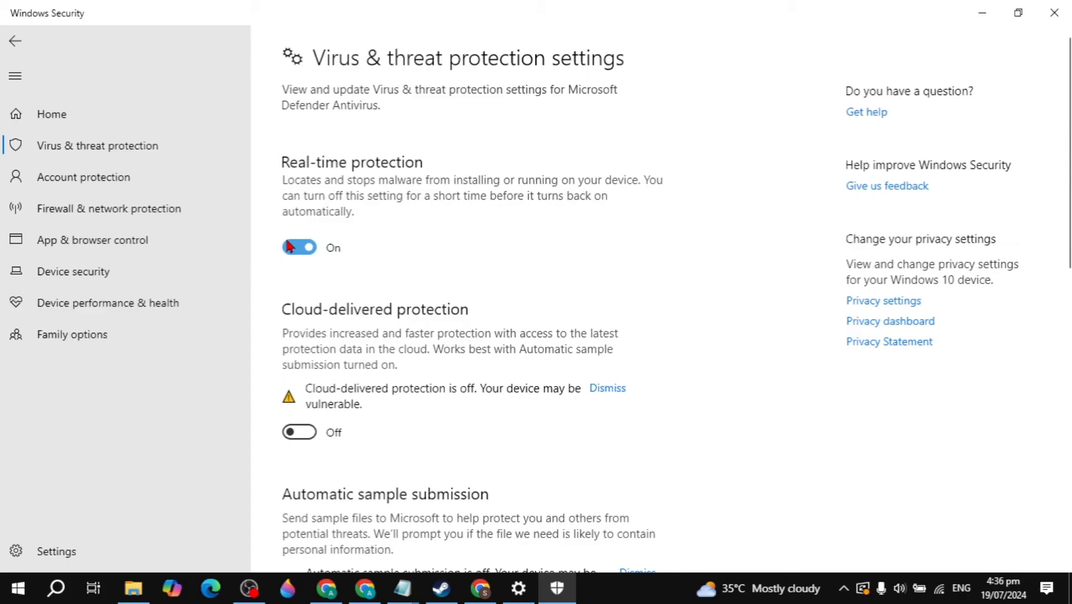
{"action": "mouse_move", "coordinate": [304, 256]}
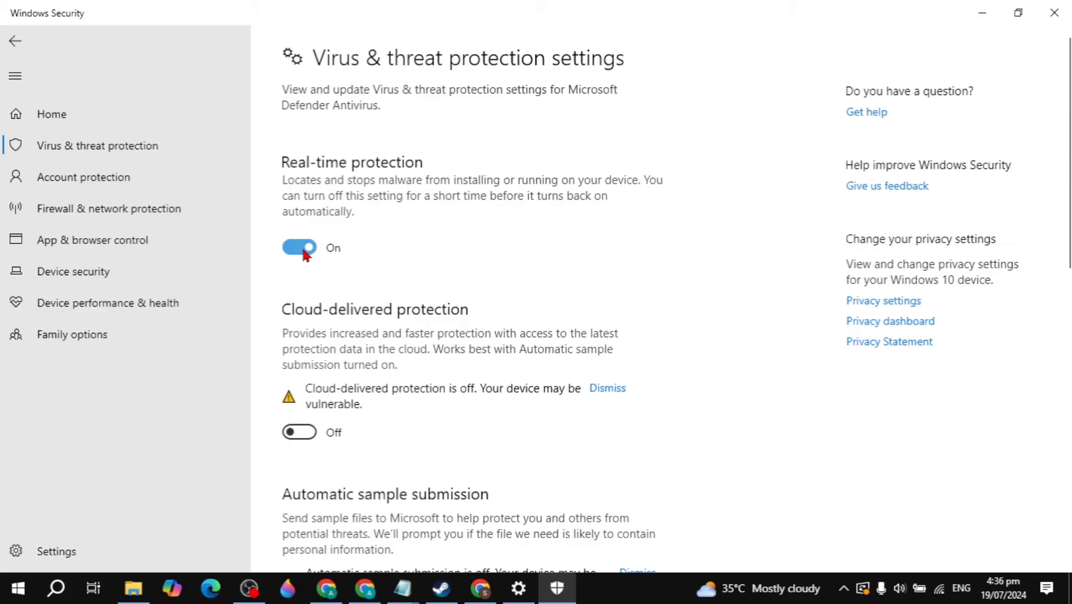
Step: Toggle Real-time protection off and close the Windows Security window
{"action": "left_click", "coordinate": [299, 247]}
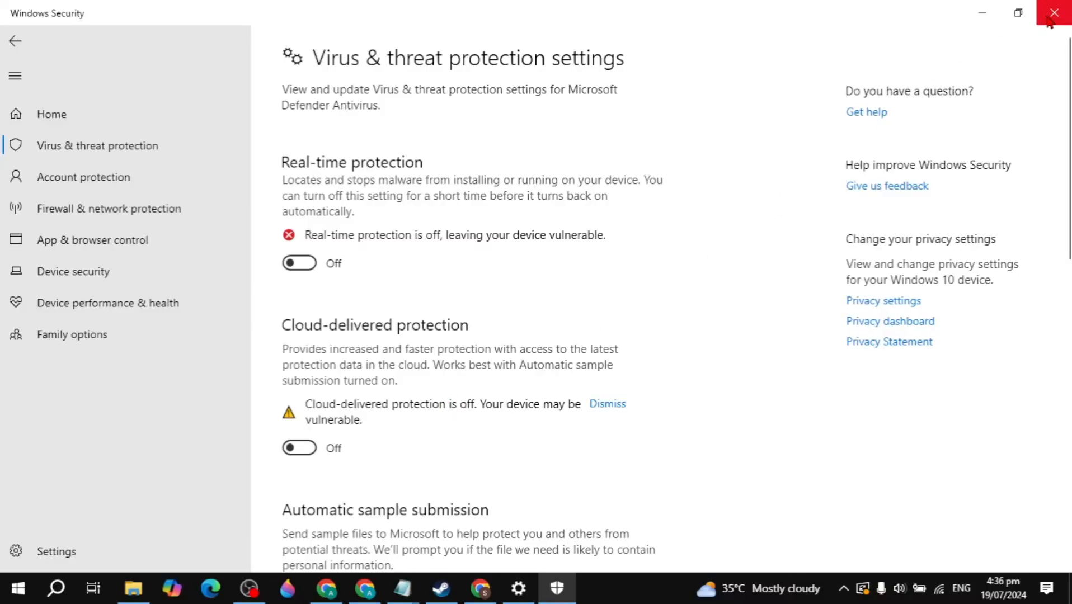
{"action": "left_click", "coordinate": [1054, 12]}
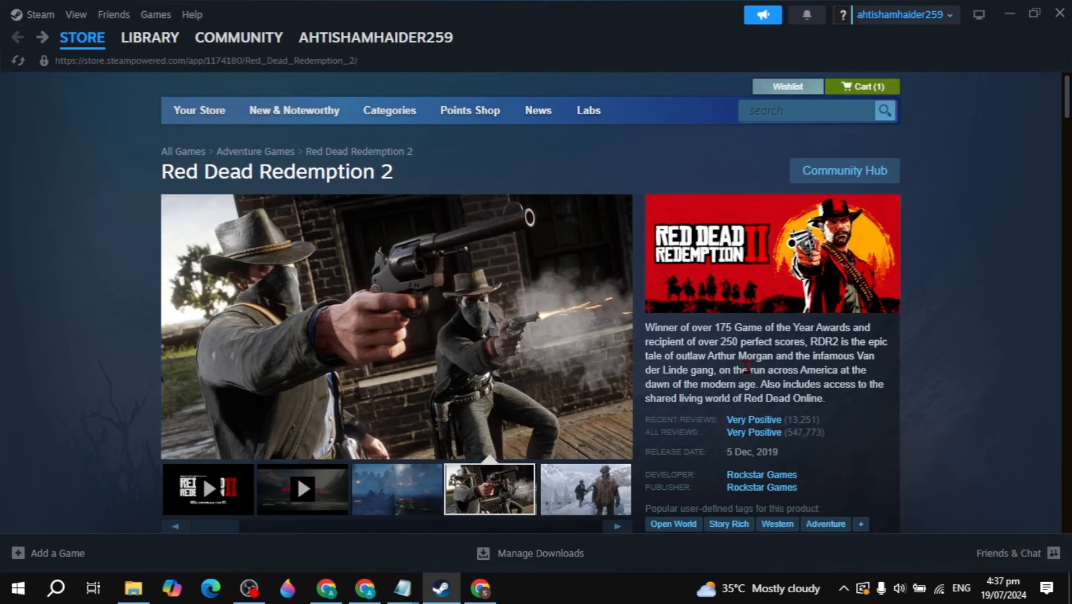
Step: View the snowy mountain screenshot and the next one in the Red Dead Redemption 2 gallery
{"action": "left_click", "coordinate": [585, 489]}
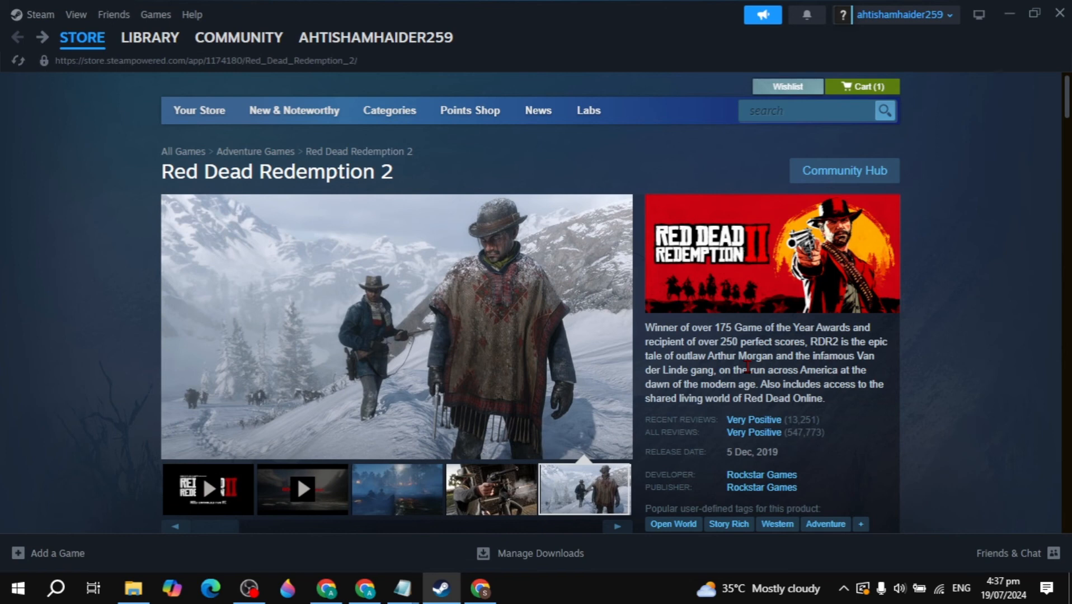
{"action": "left_click", "coordinate": [487, 489]}
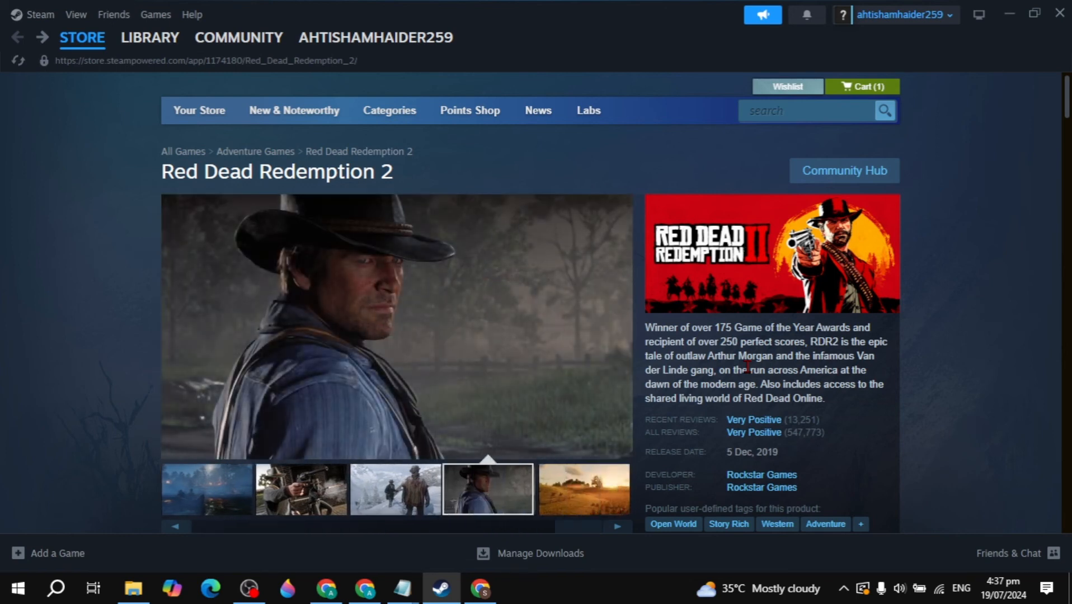